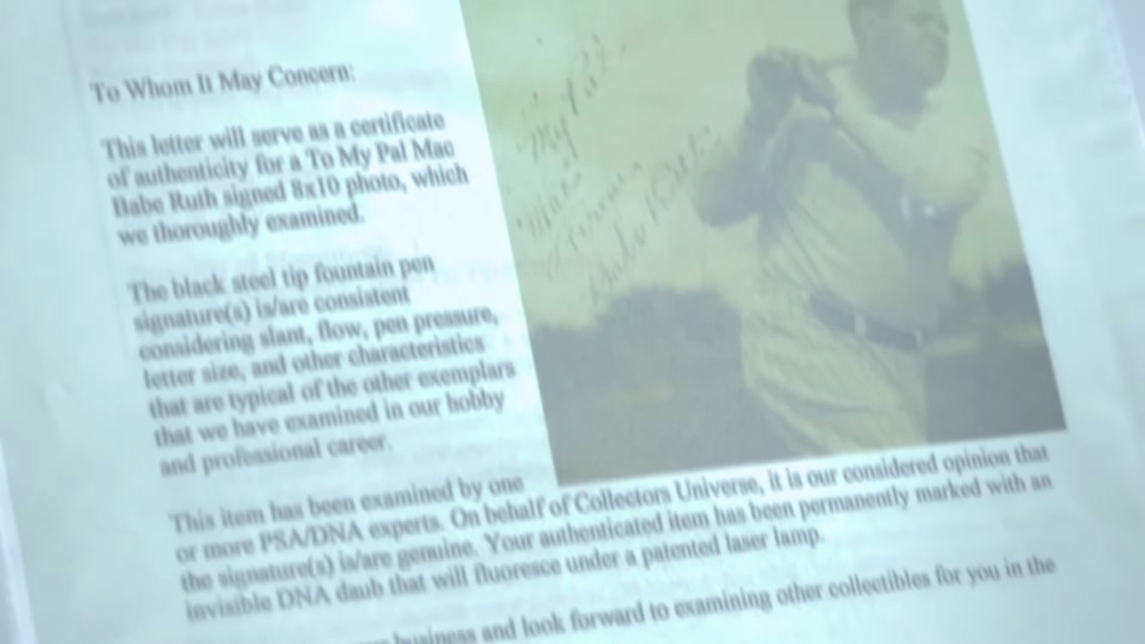
Scroll down the giveaway tab to review all entrant codes, names and letters in columns A–C.
scroll("down", 3)
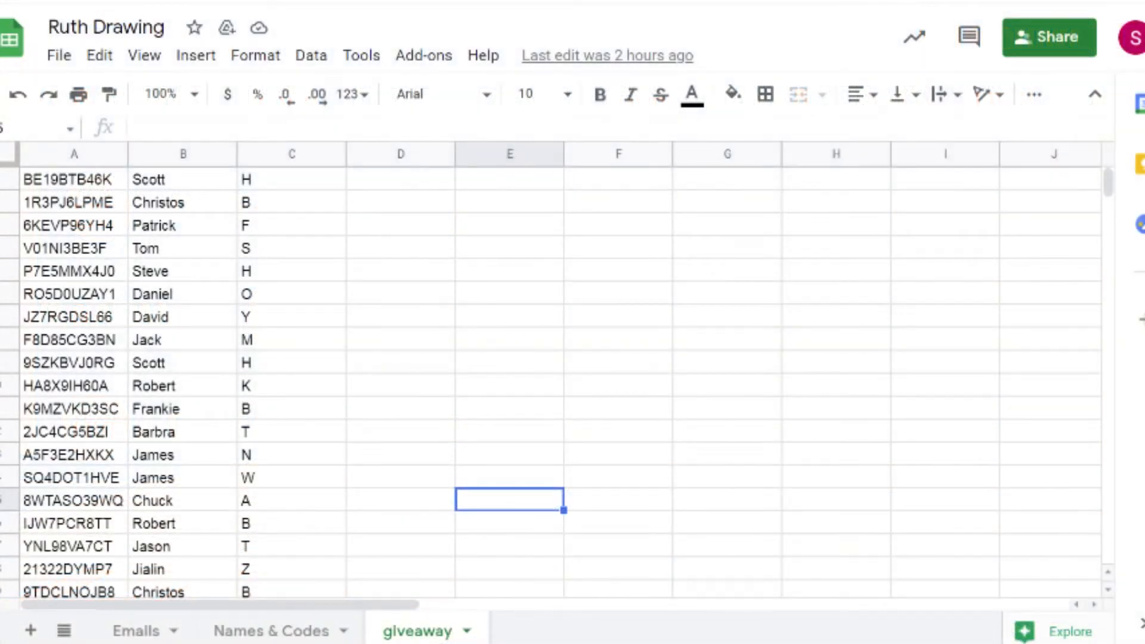
mouse_move(321, 304)
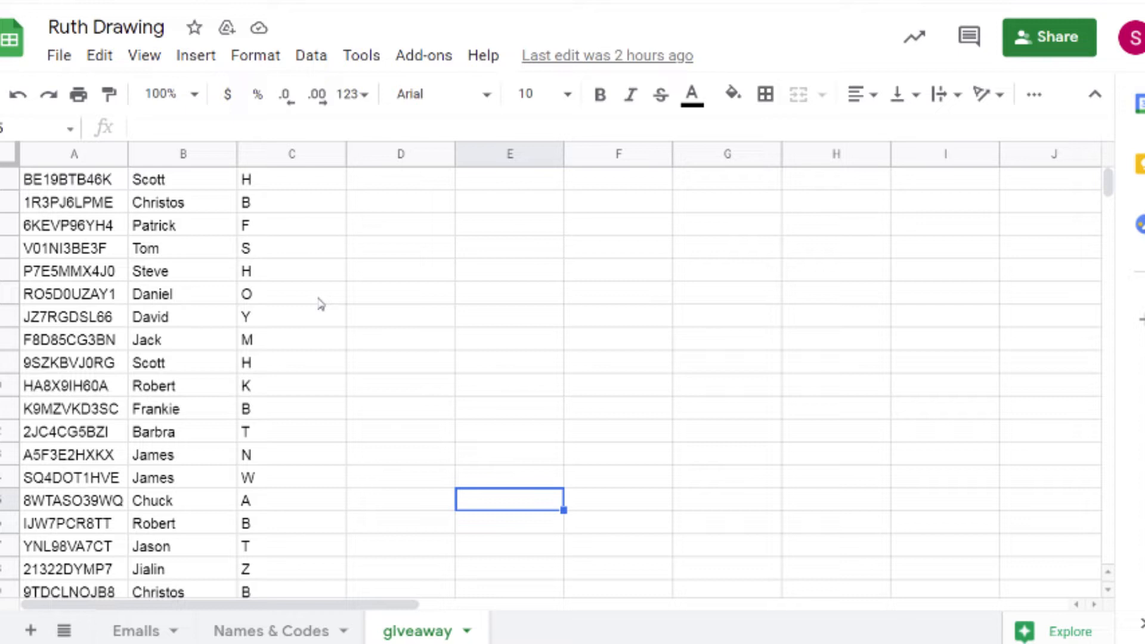
mouse_move(272, 227)
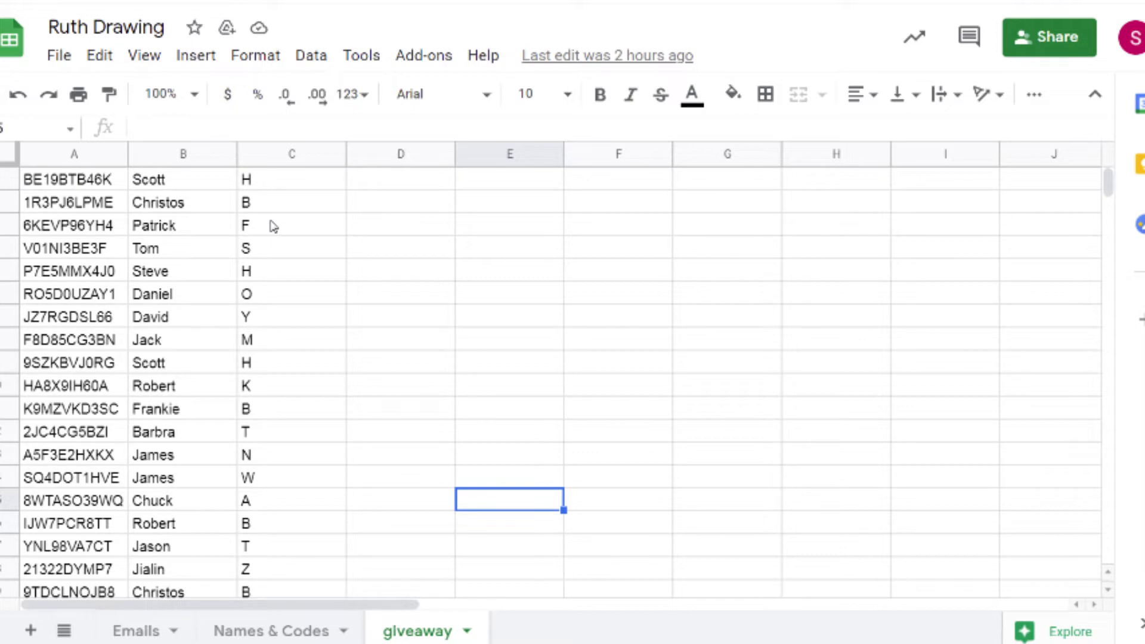
scroll("down", 3)
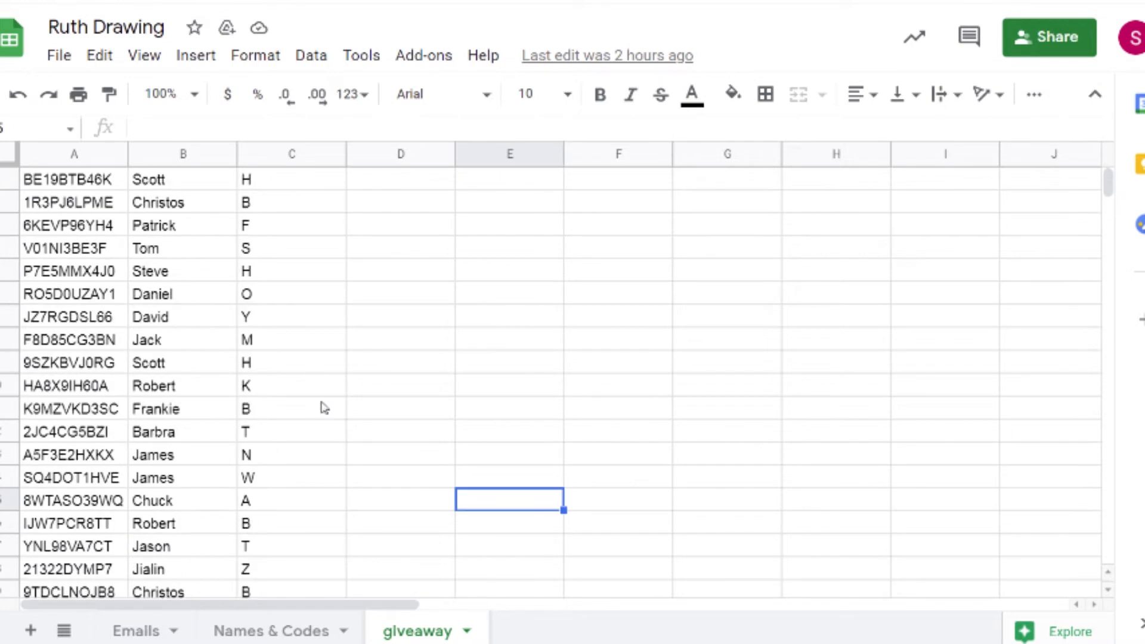
scroll("down", 3)
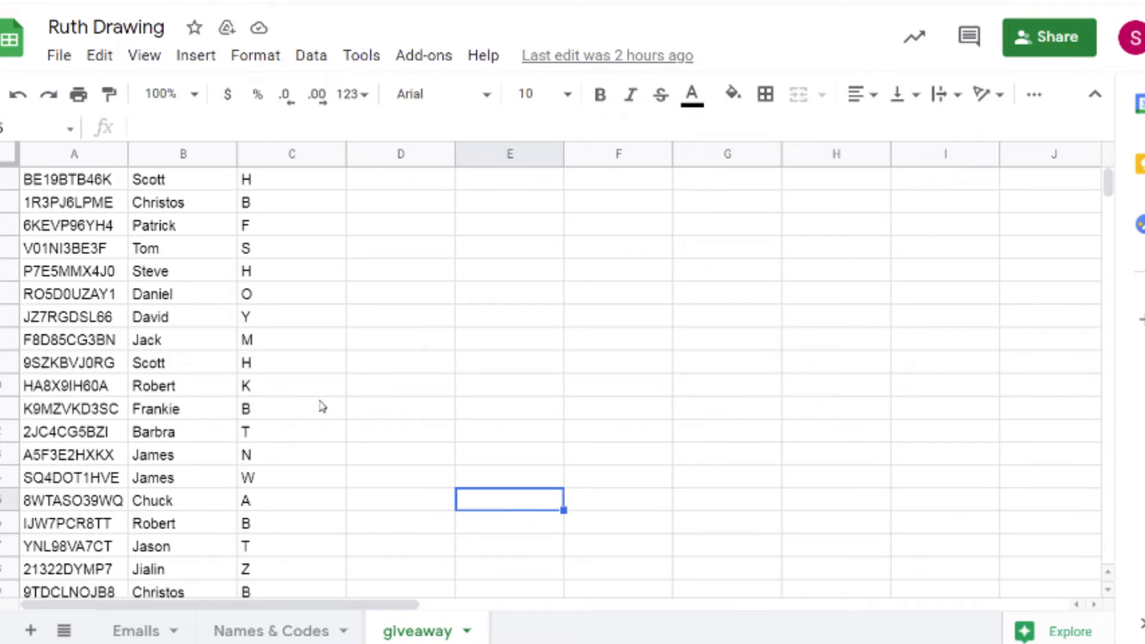
scroll("down", 3)
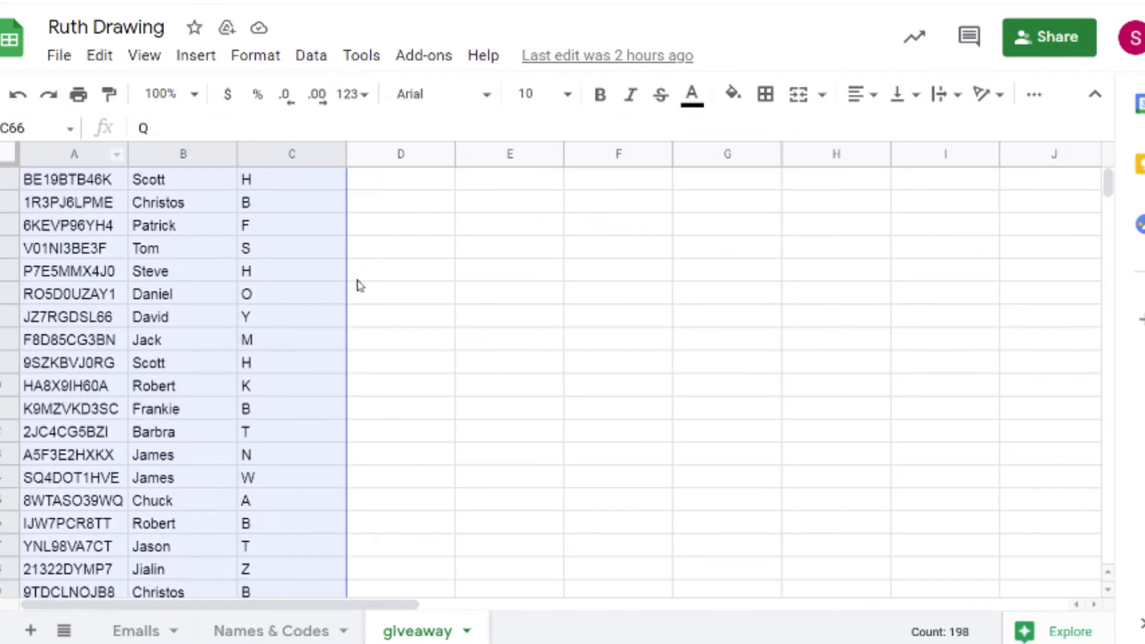
mouse_move(433, 299)
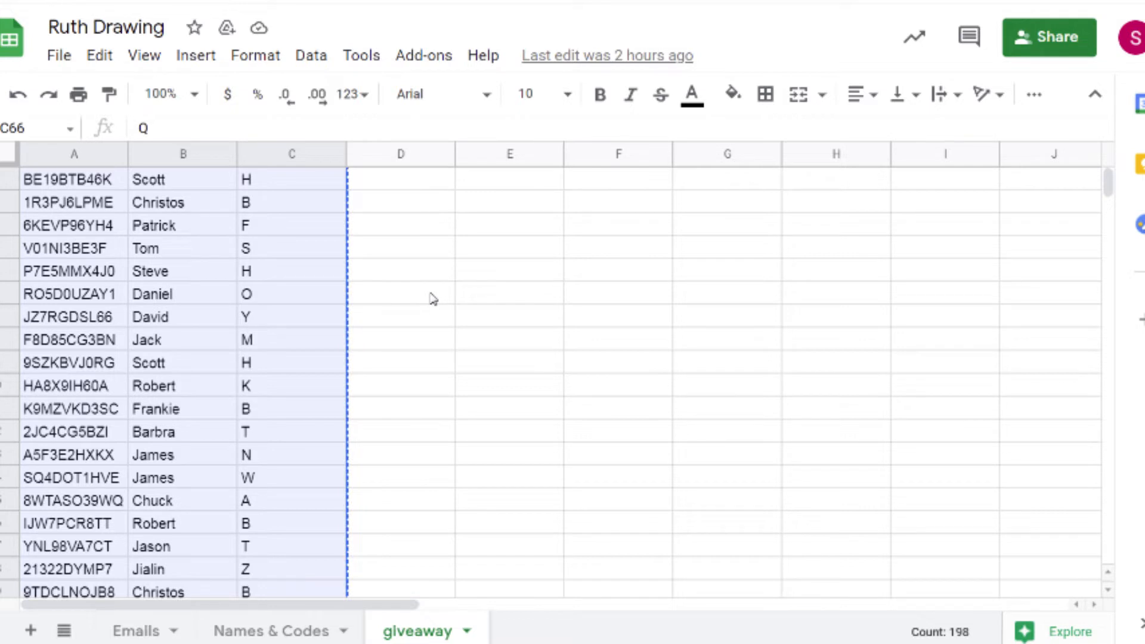
mouse_move(230, 29)
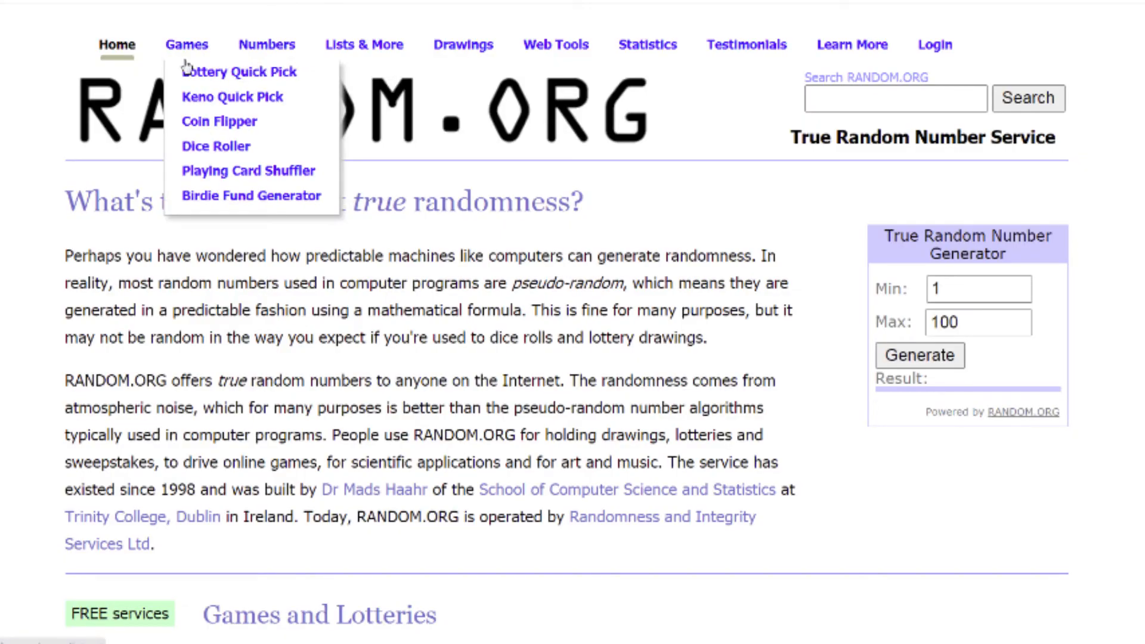
Roll two virtual dice in the Dice Roller, getting a one and a six.
left_click(216, 146)
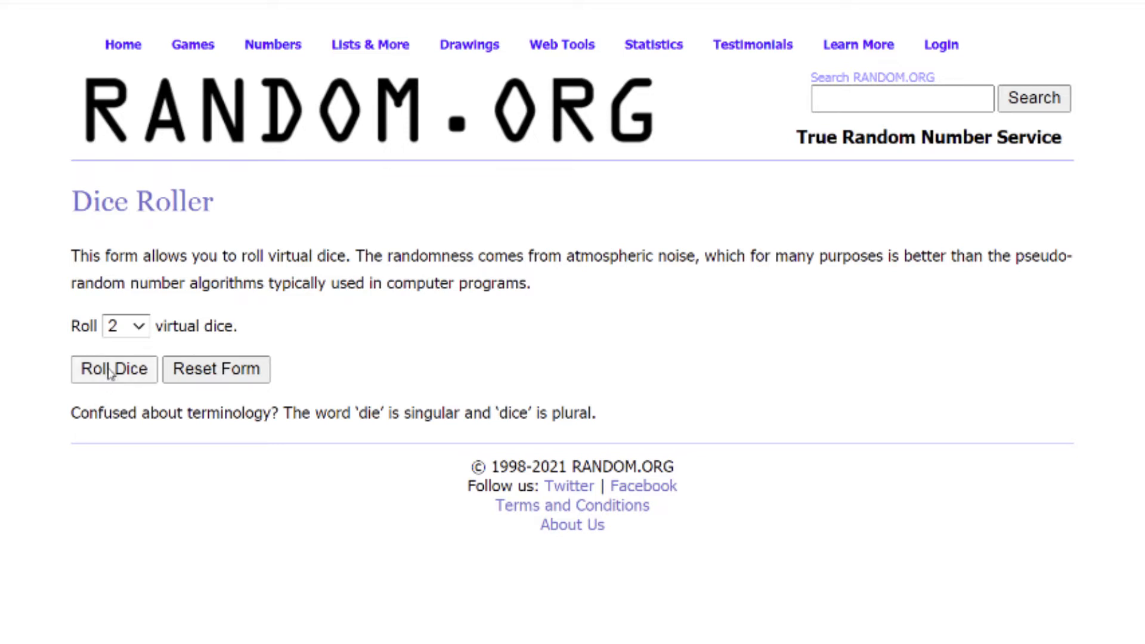
left_click(114, 368)
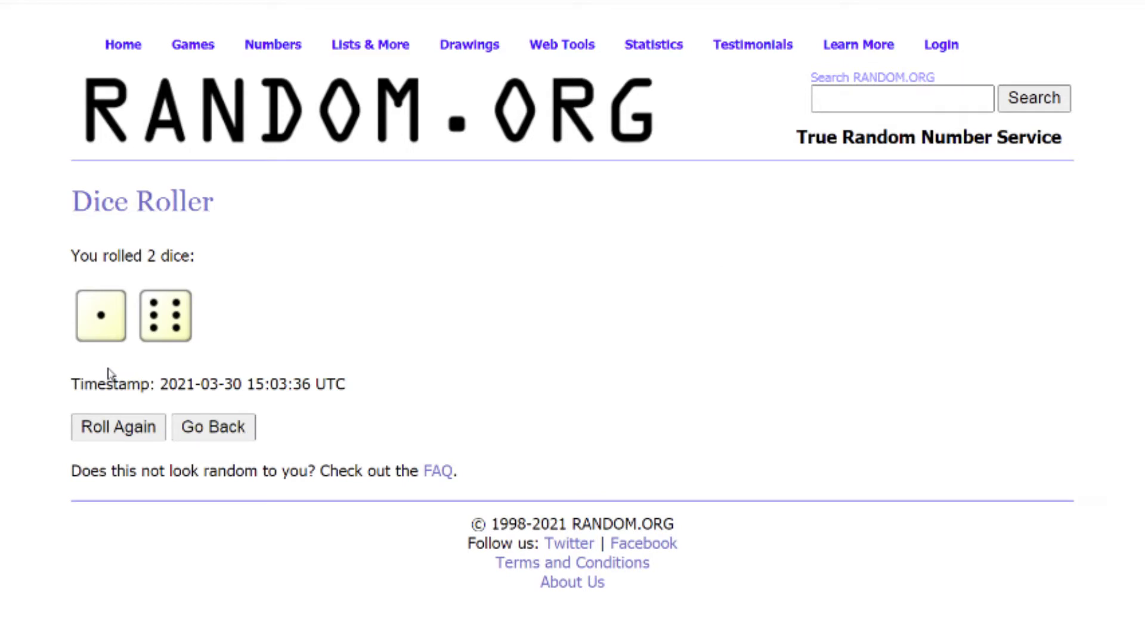
left_click(369, 44)
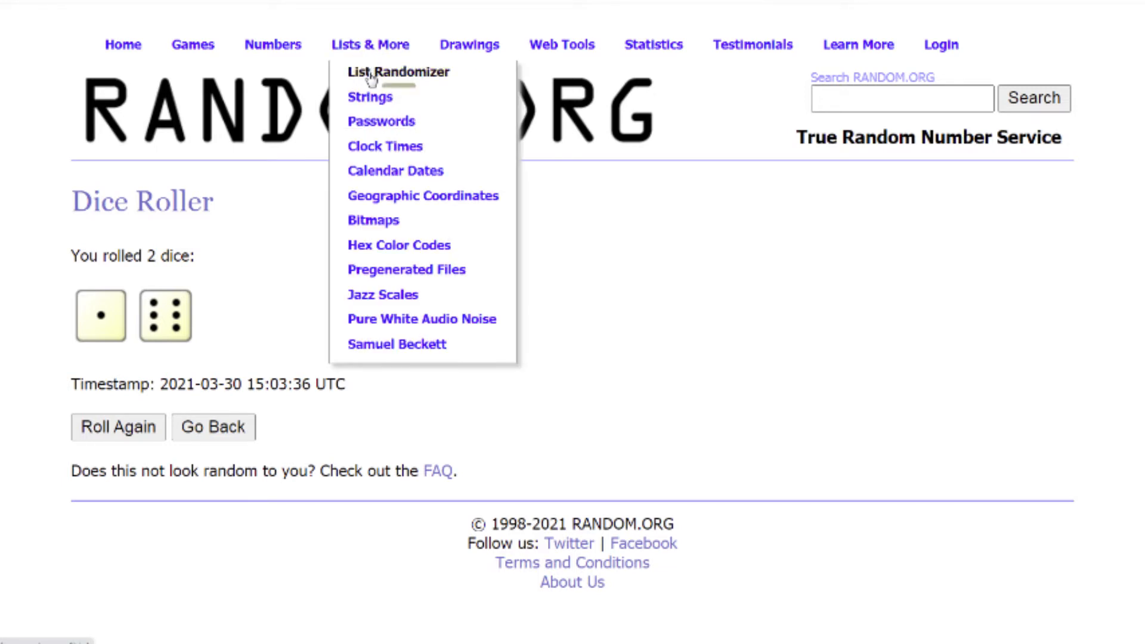
left_click(396, 71)
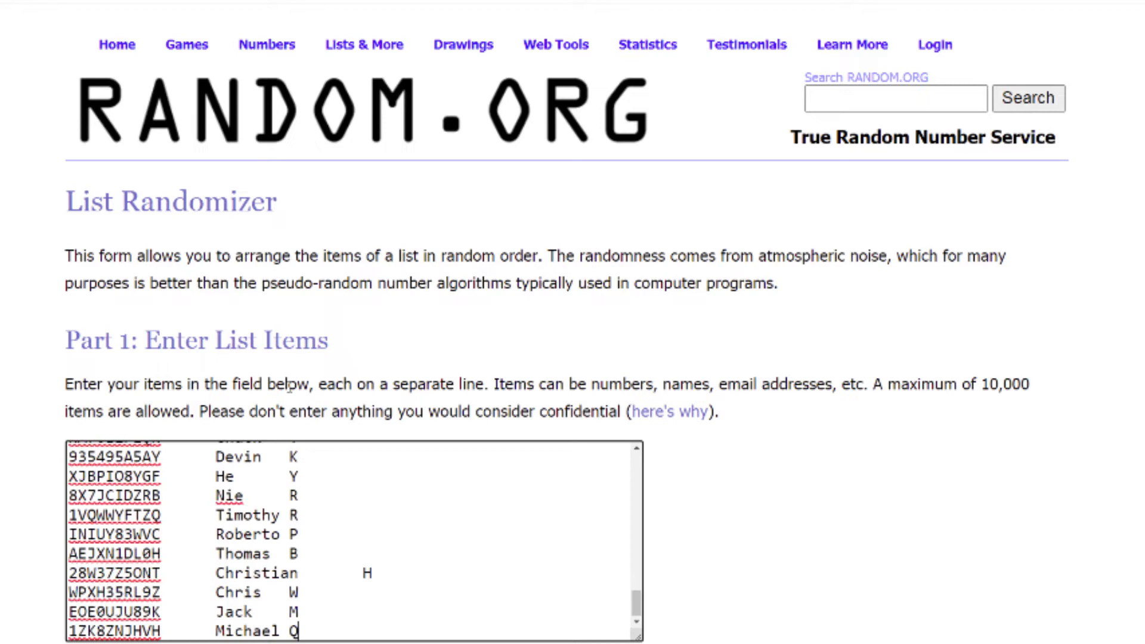
scroll("down", 3)
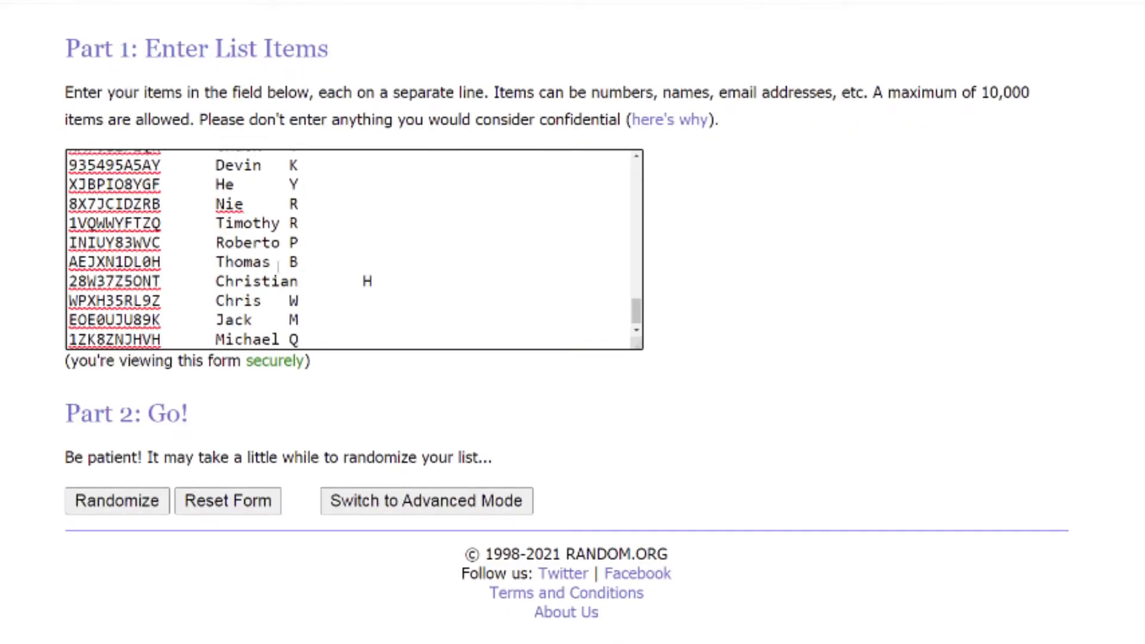
left_click(116, 501)
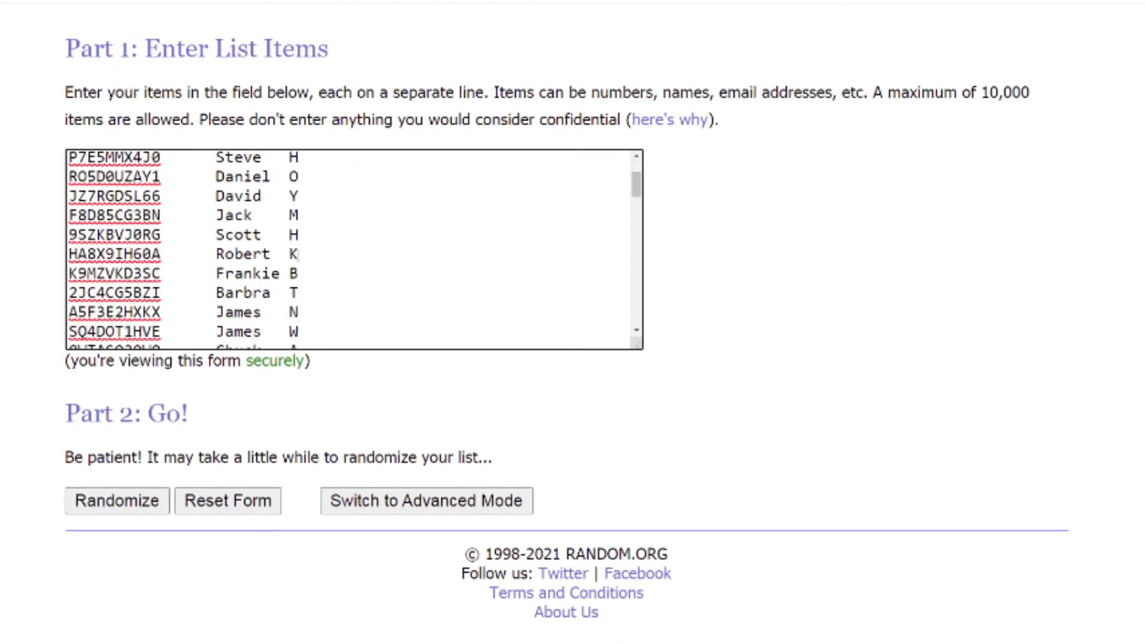
left_click(116, 501)
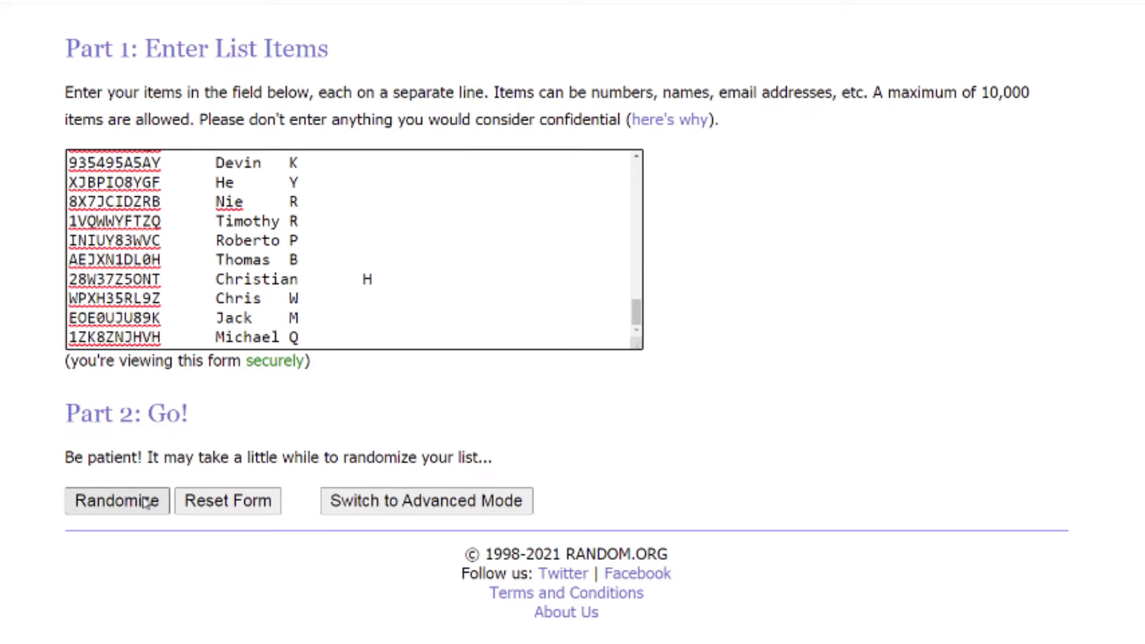
left_click(115, 501)
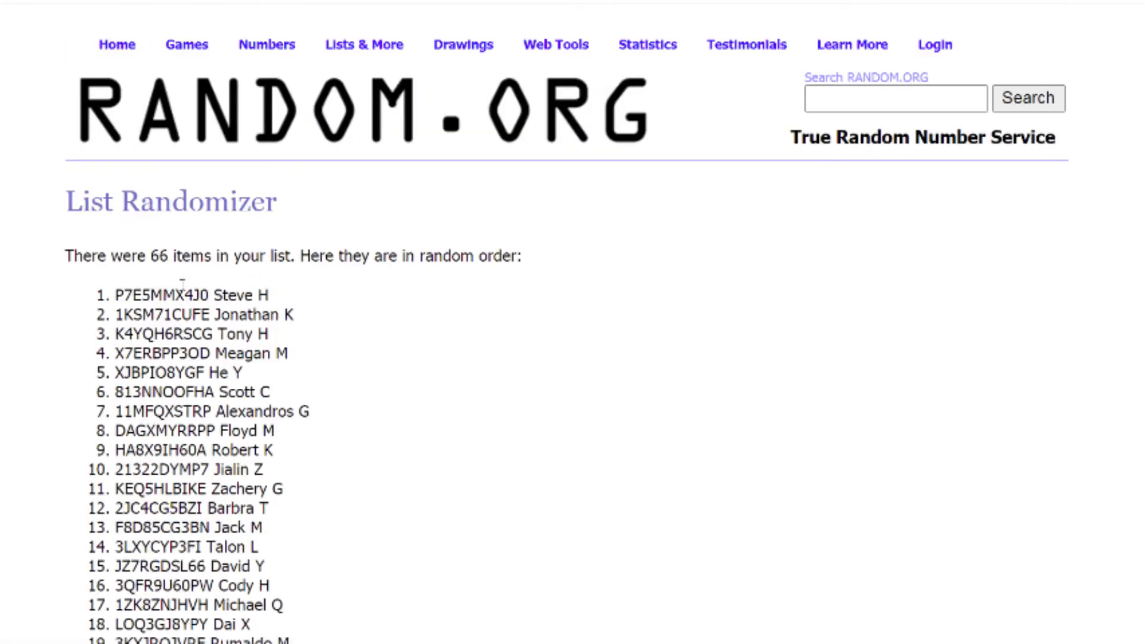
mouse_move(210, 272)
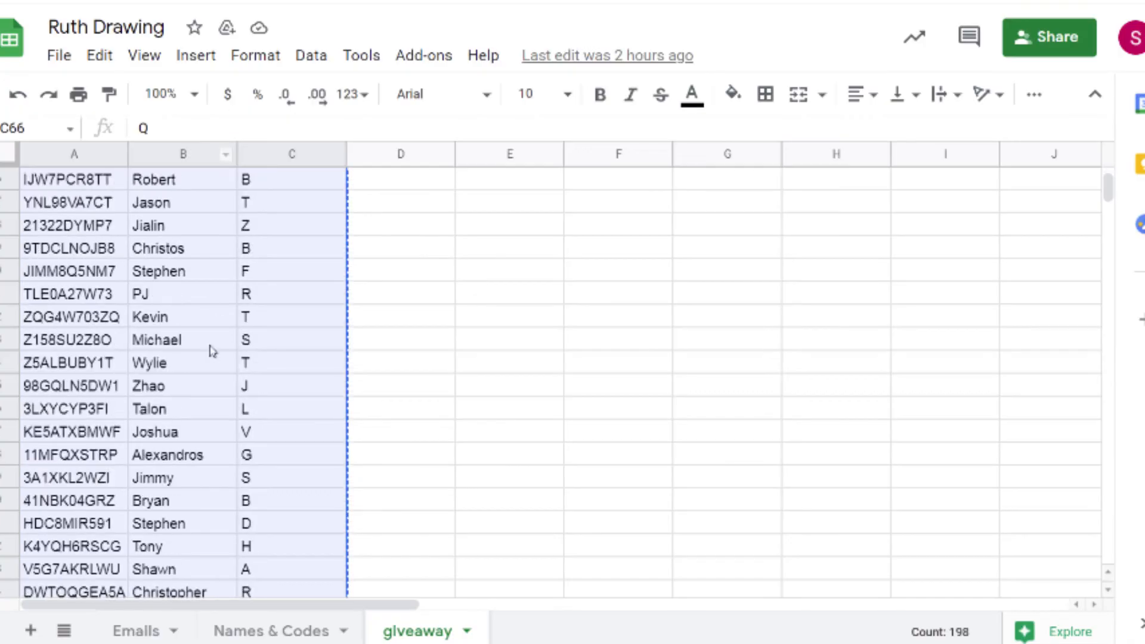
scroll("down", 3)
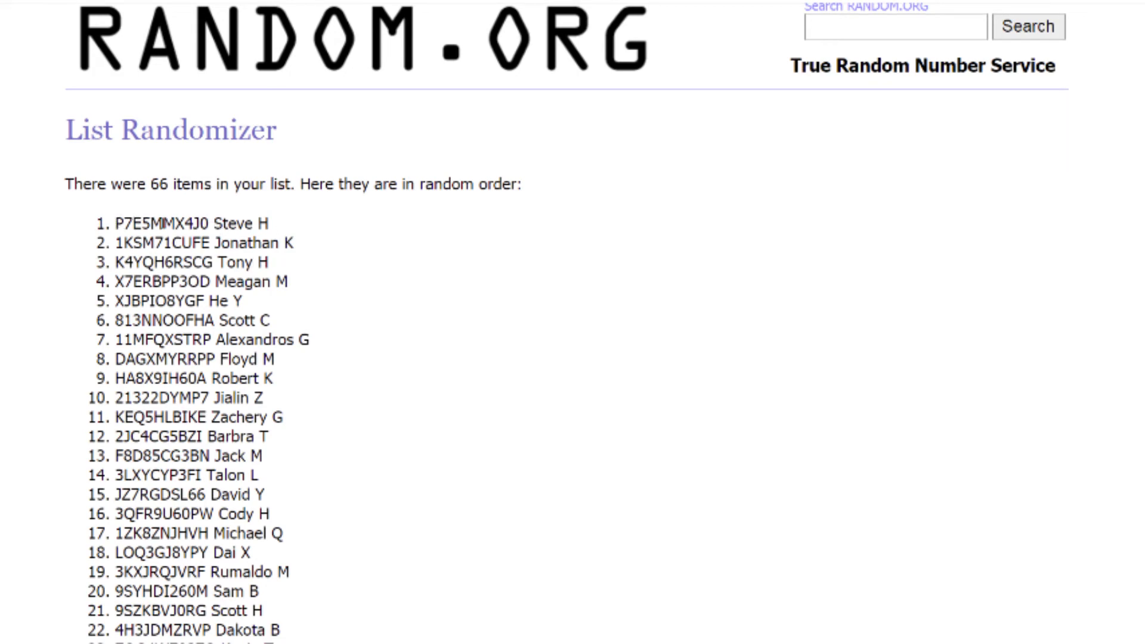
scroll("down", 3)
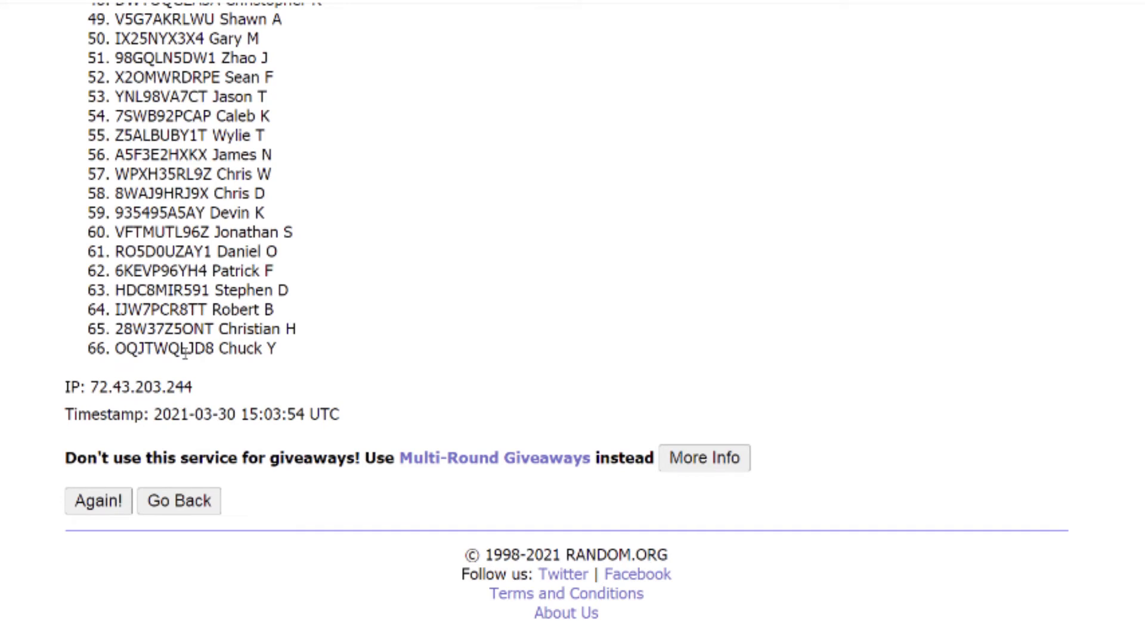
mouse_move(168, 383)
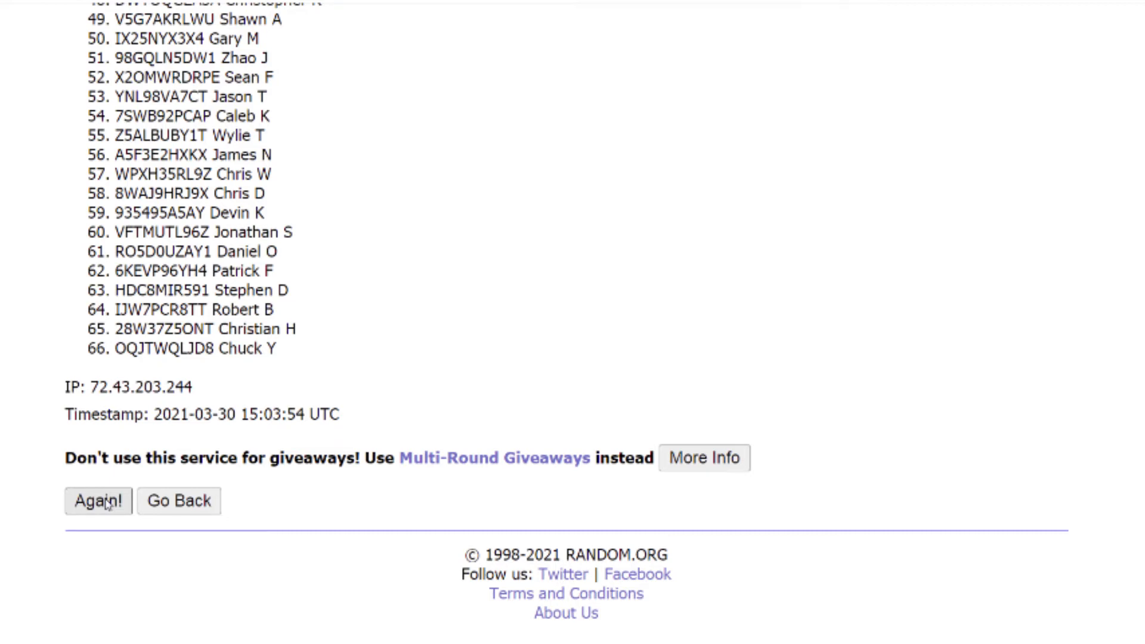
Reshuffle the entry list a second, third, fourth and fifth time with Again!
left_click(97, 501)
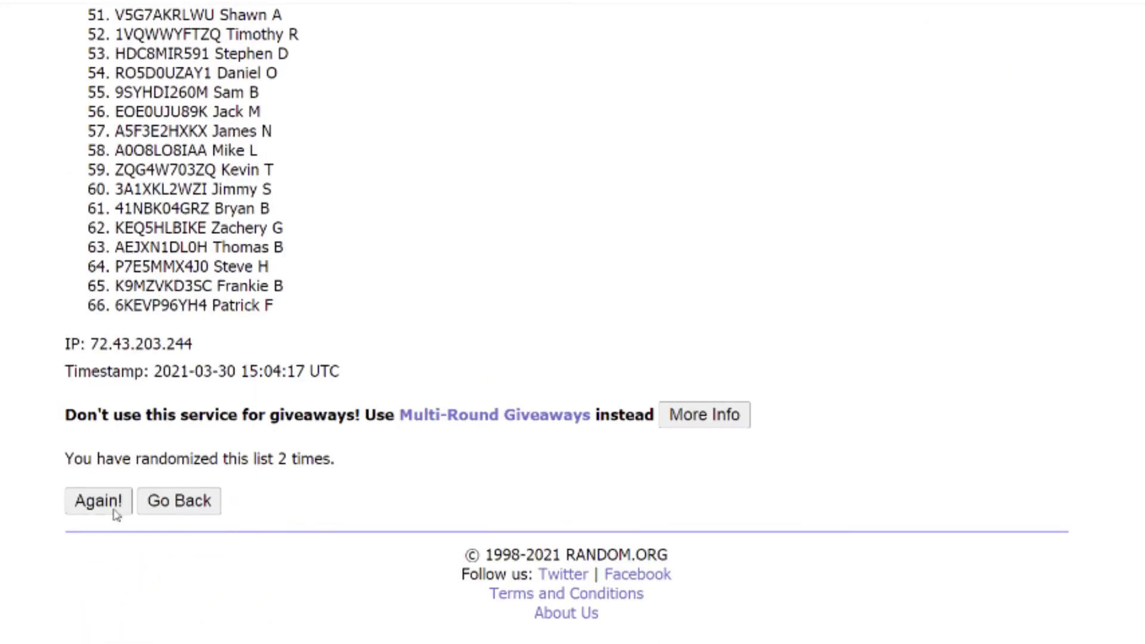
left_click(95, 501)
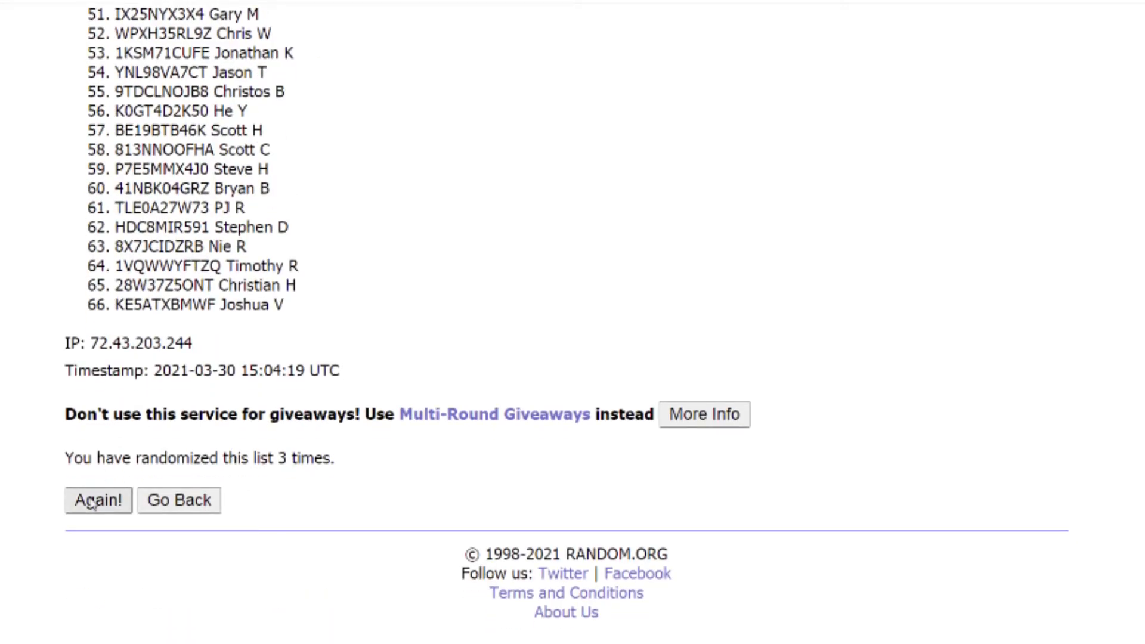
left_click(98, 499)
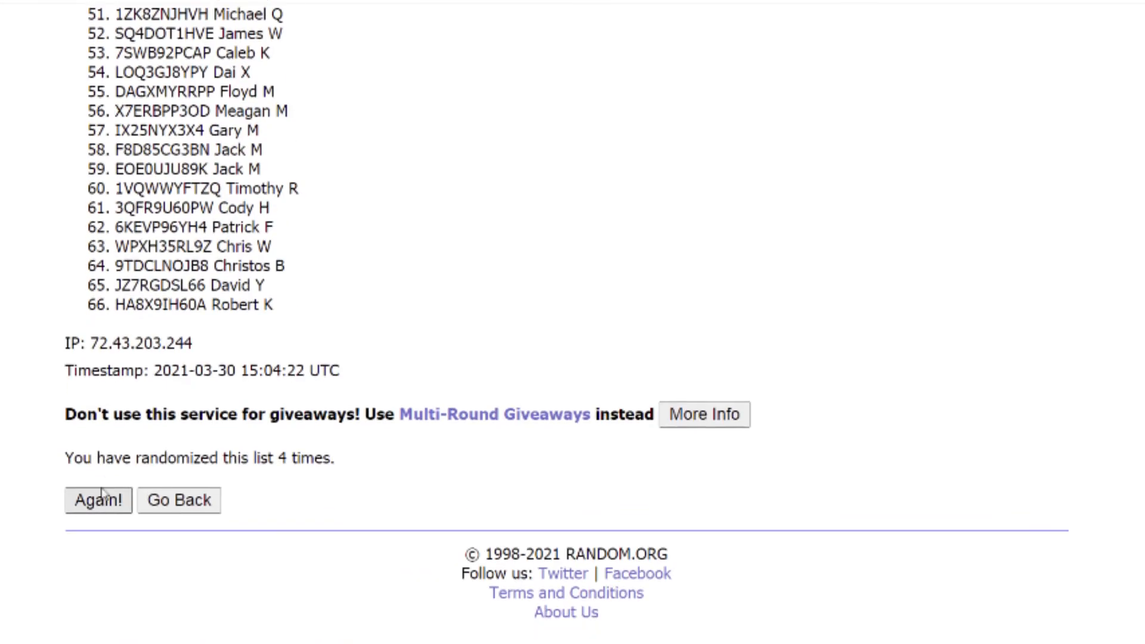
left_click(98, 500)
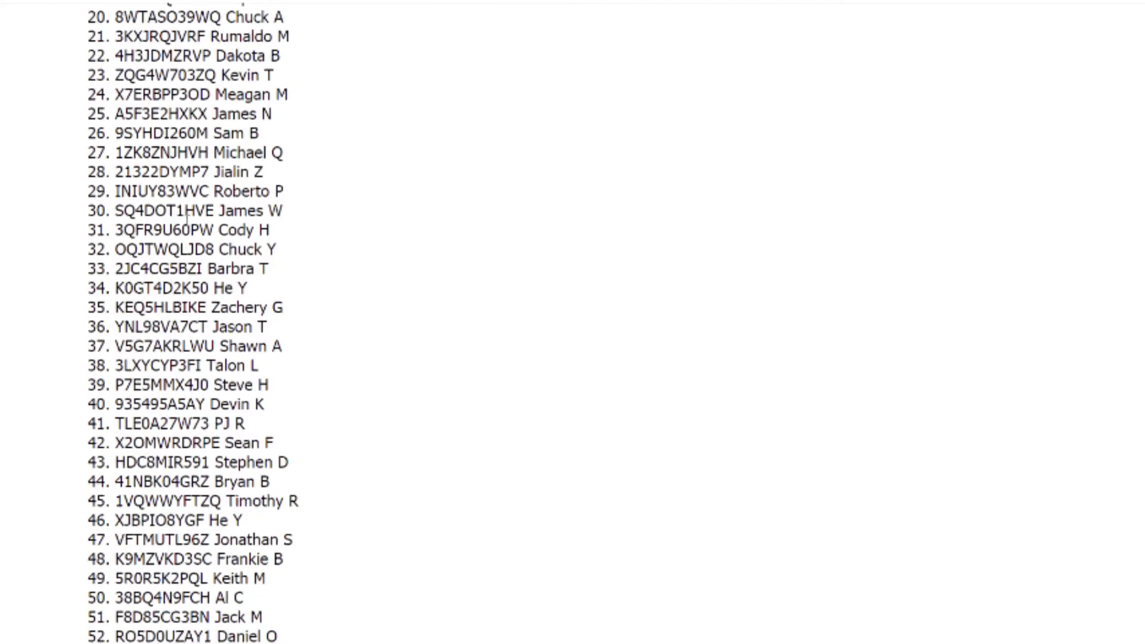
scroll("down", 3)
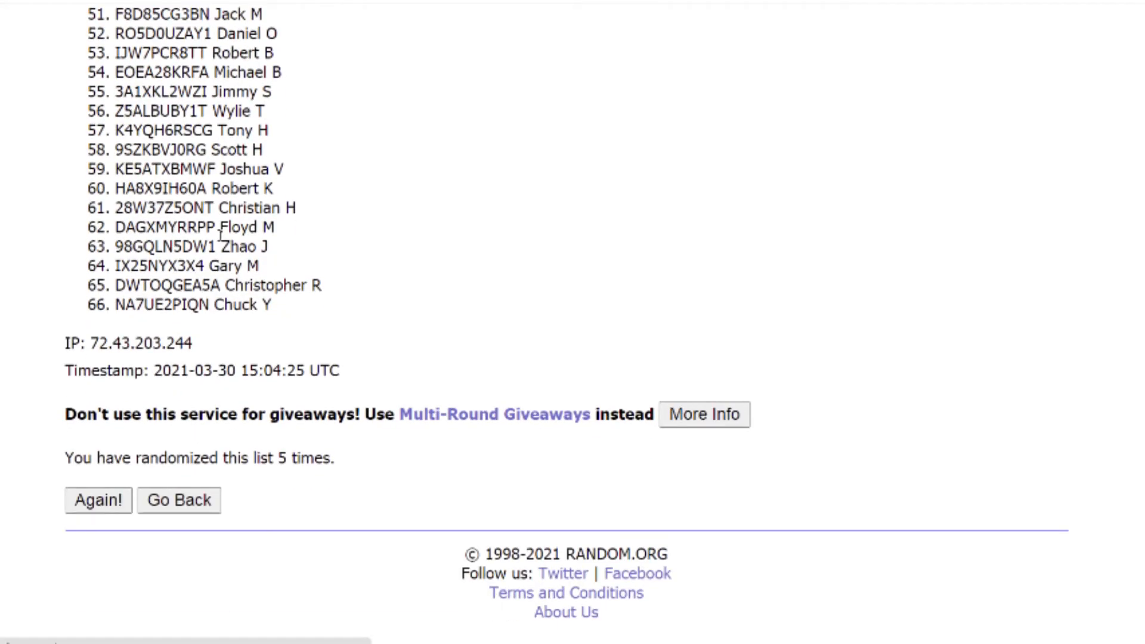
left_click(99, 500)
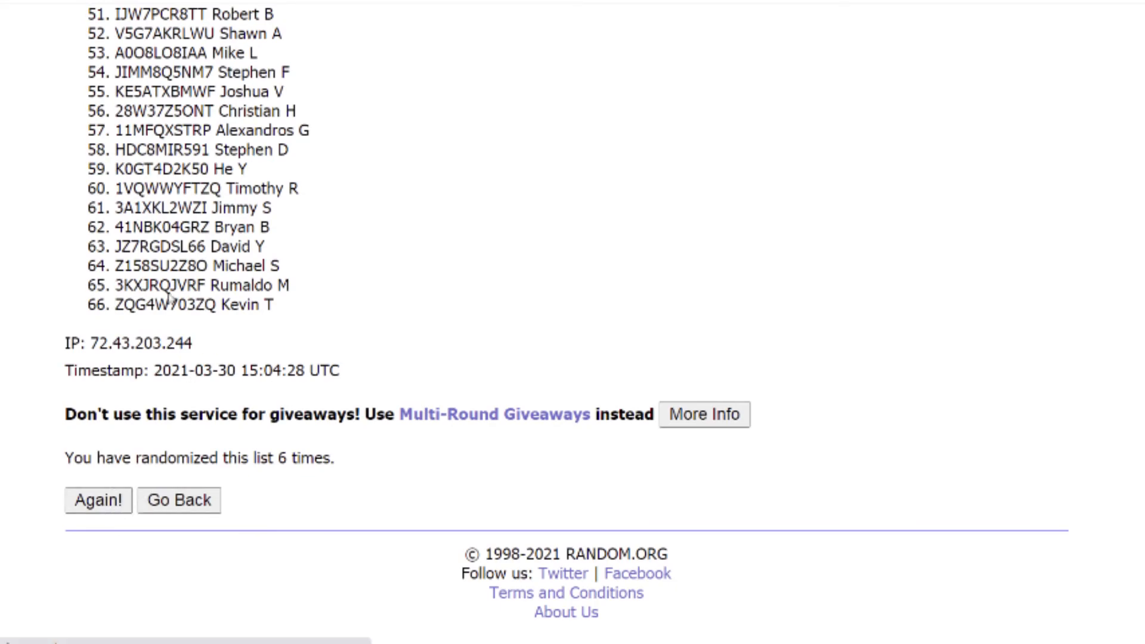
left_click(100, 502)
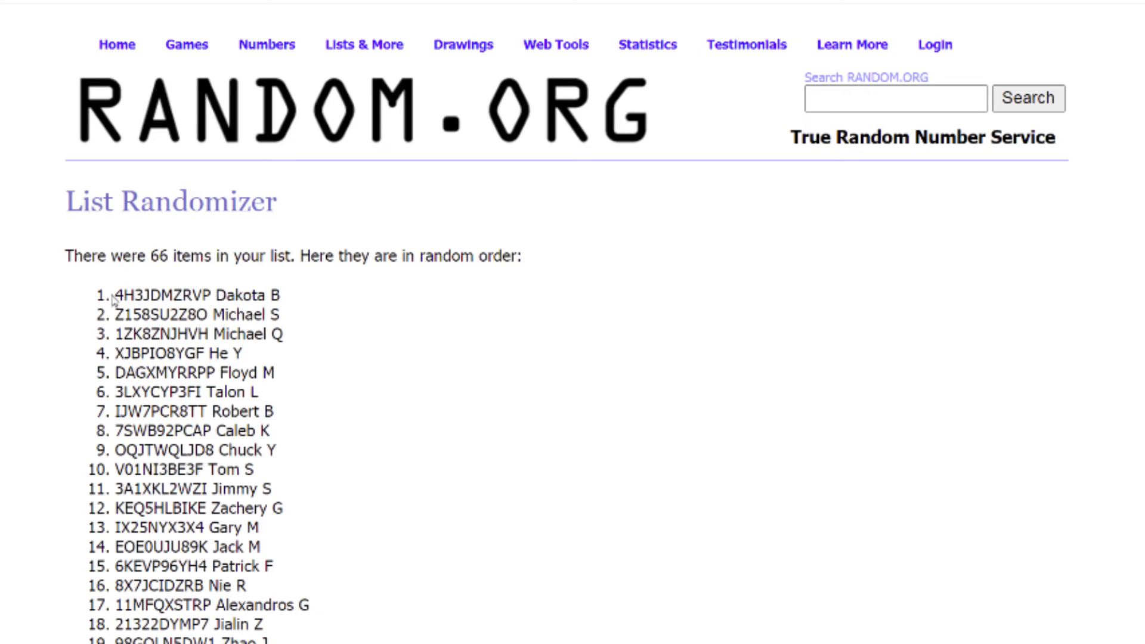
scroll("down", 3)
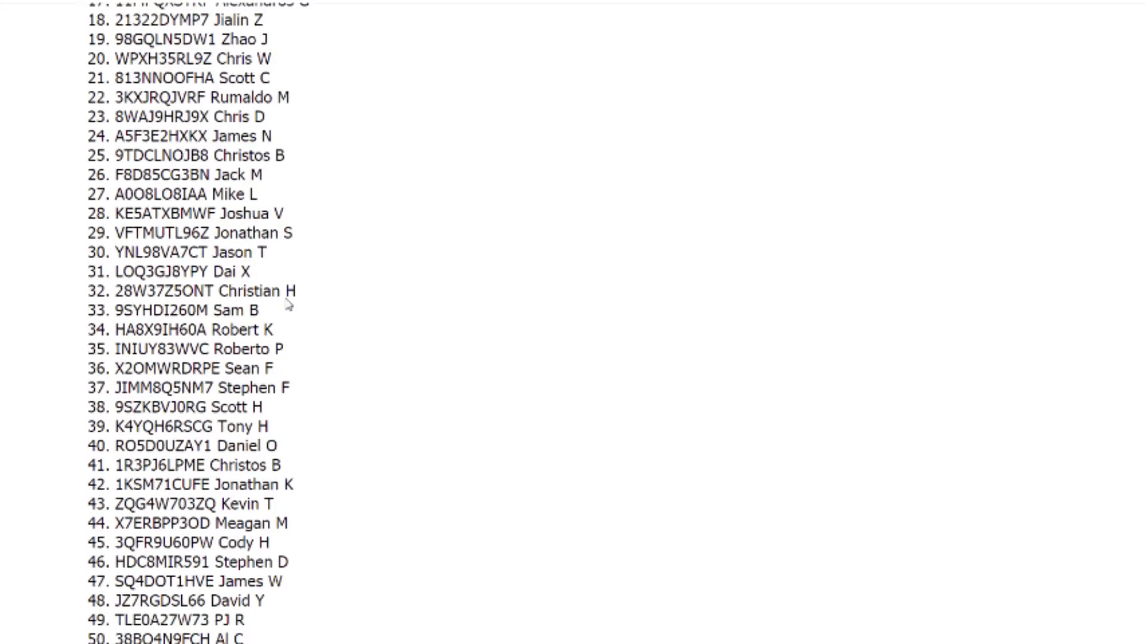
scroll("down", 3)
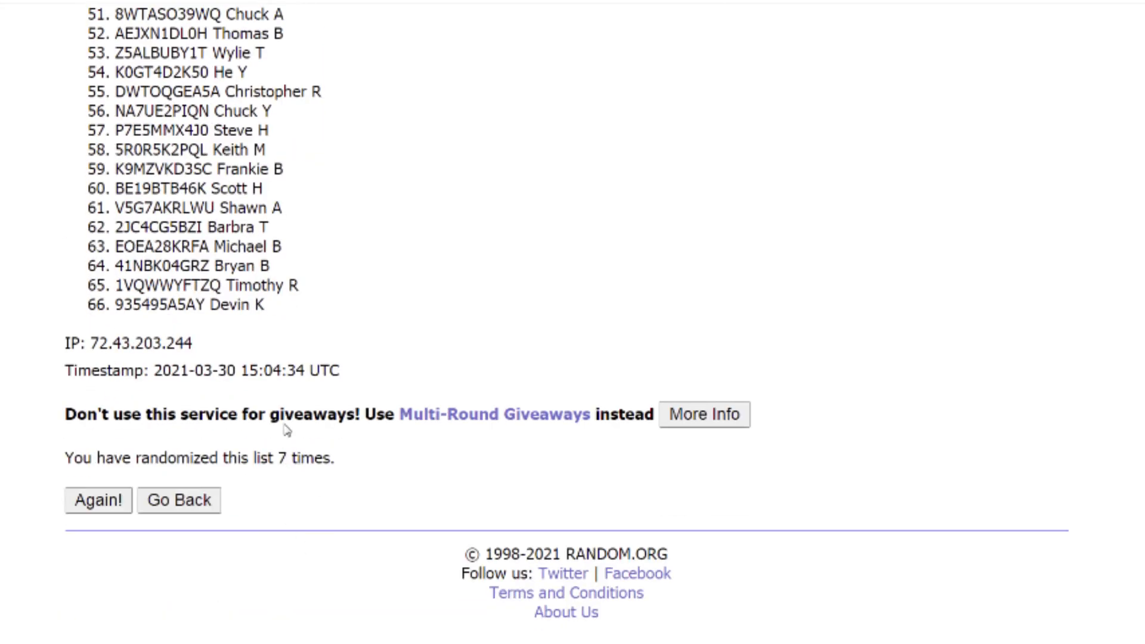
left_click(98, 500)
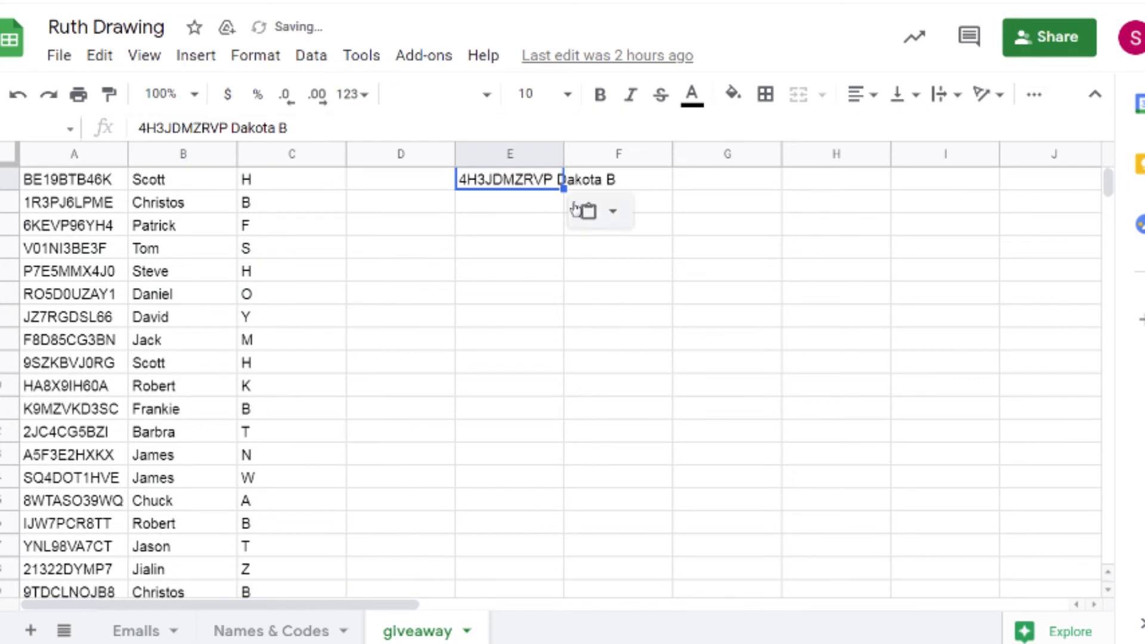
left_click(674, 202)
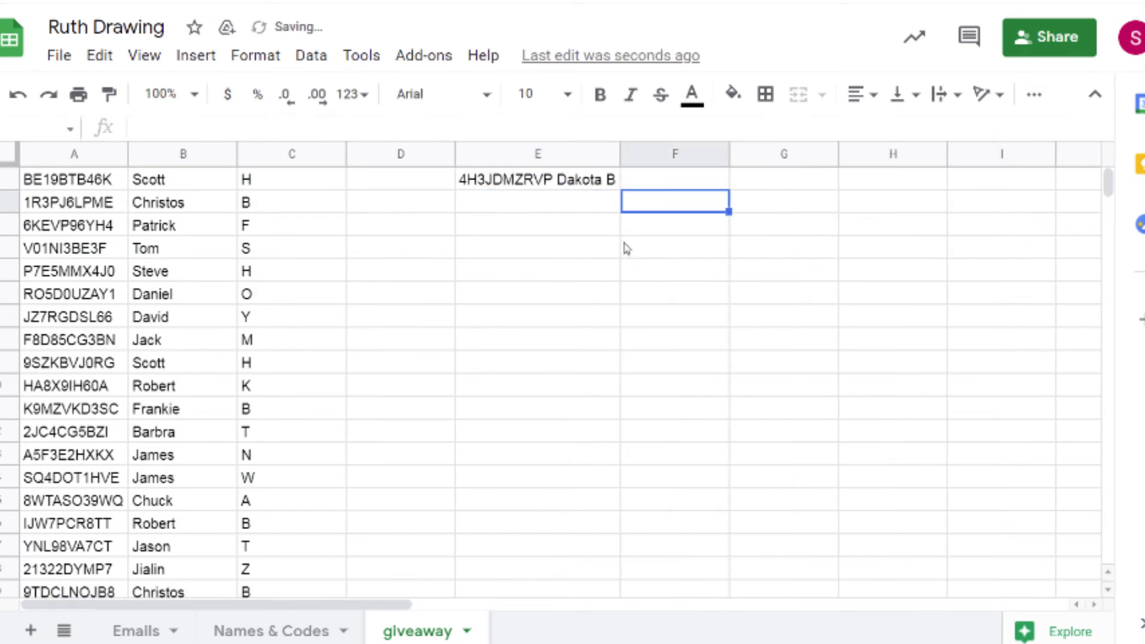
left_click(538, 203)
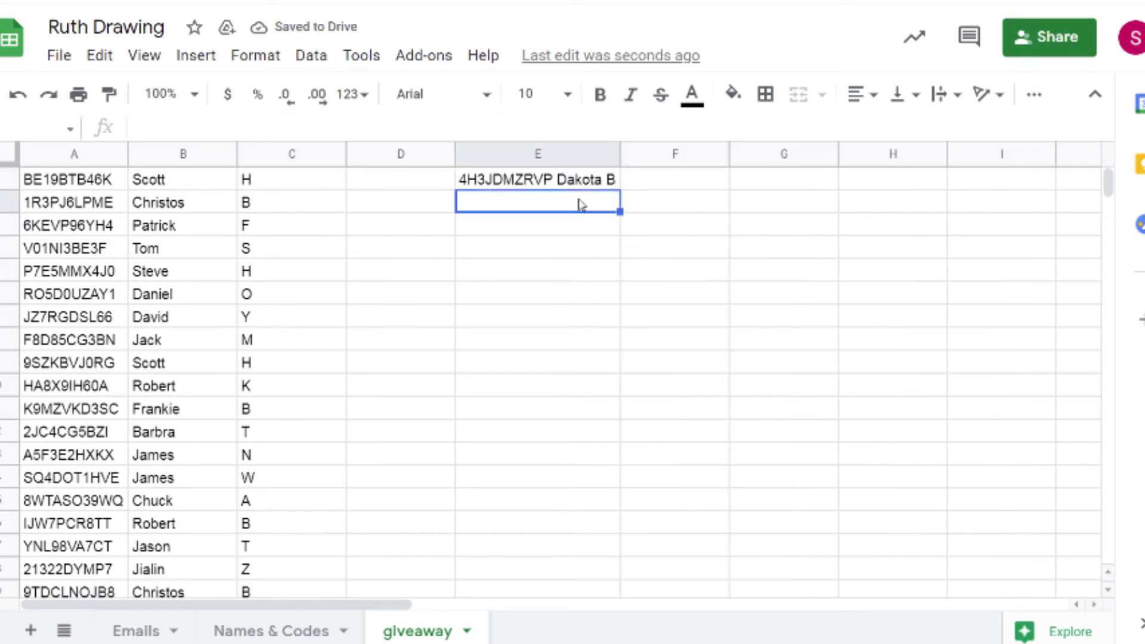